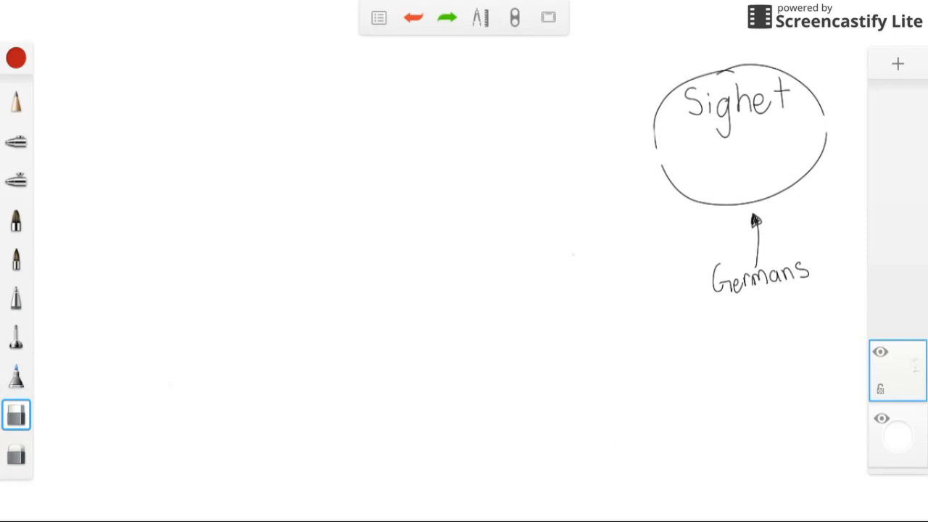
# - Extend the flowchart from Sighet with arrows to a circled Ghetto, a red steam train and a circled Birkenau
pyautogui.moveTo(663, 157); pyautogui.dragTo(833, 133)
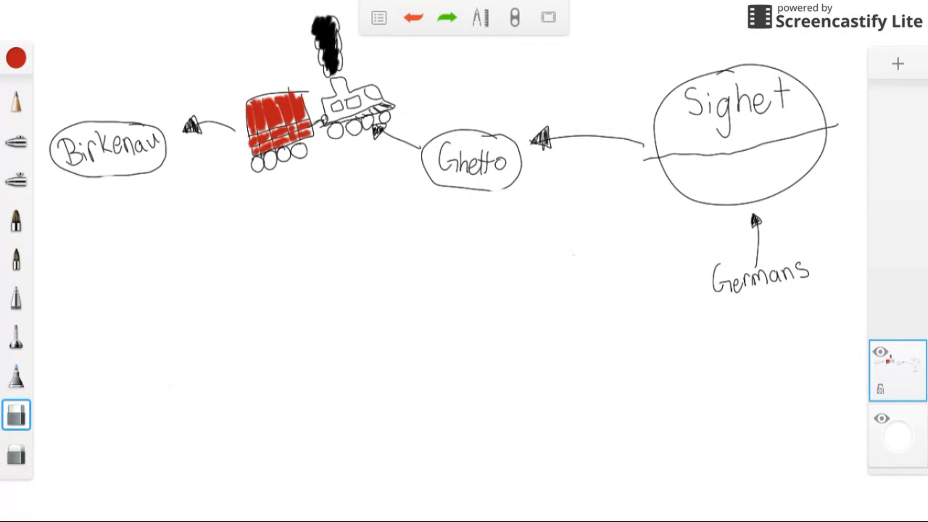
# - Sketch the selection figures with a red cross and arrows leading into three boxed Barrack labels
pyautogui.moveTo(108, 181); pyautogui.dragTo(210, 246)
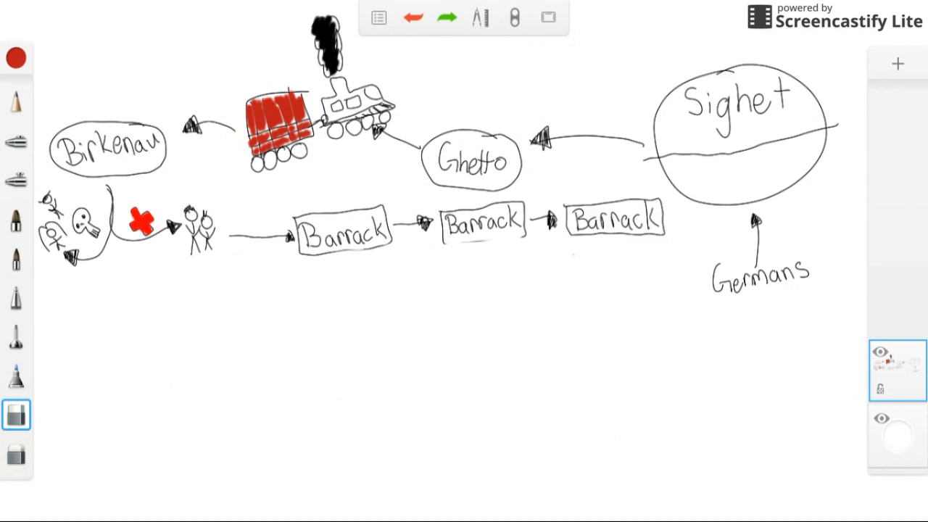
pyautogui.moveTo(631, 250); pyautogui.dragTo(635, 263)
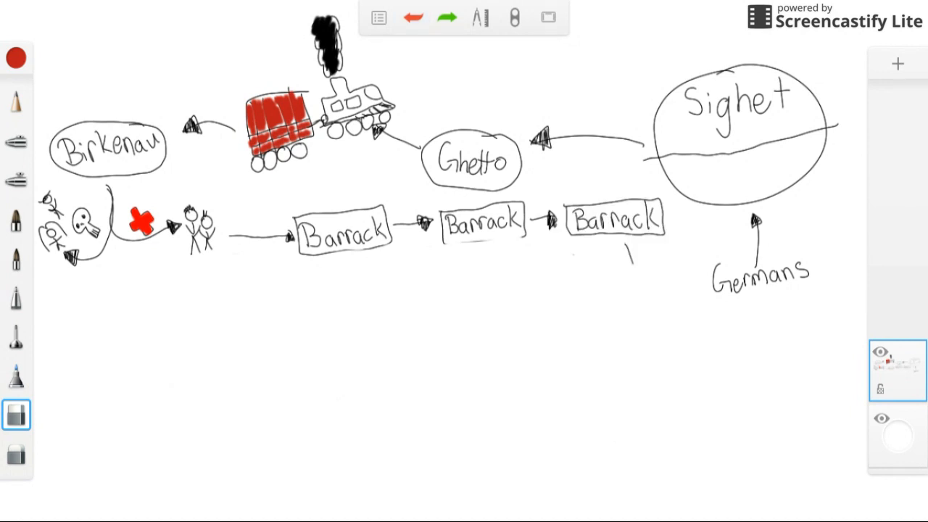